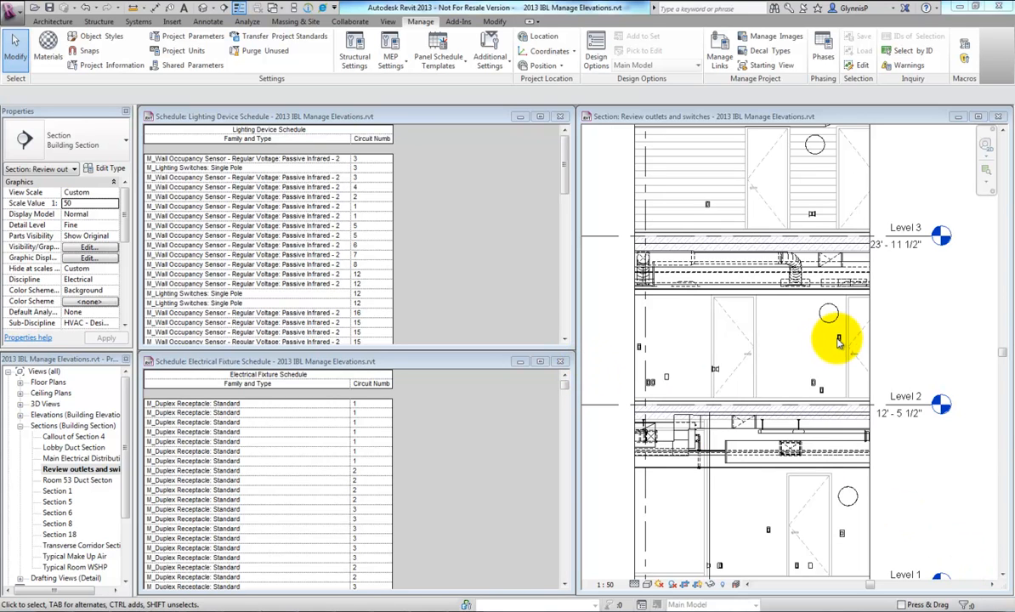
pyautogui.moveTo(807, 401)
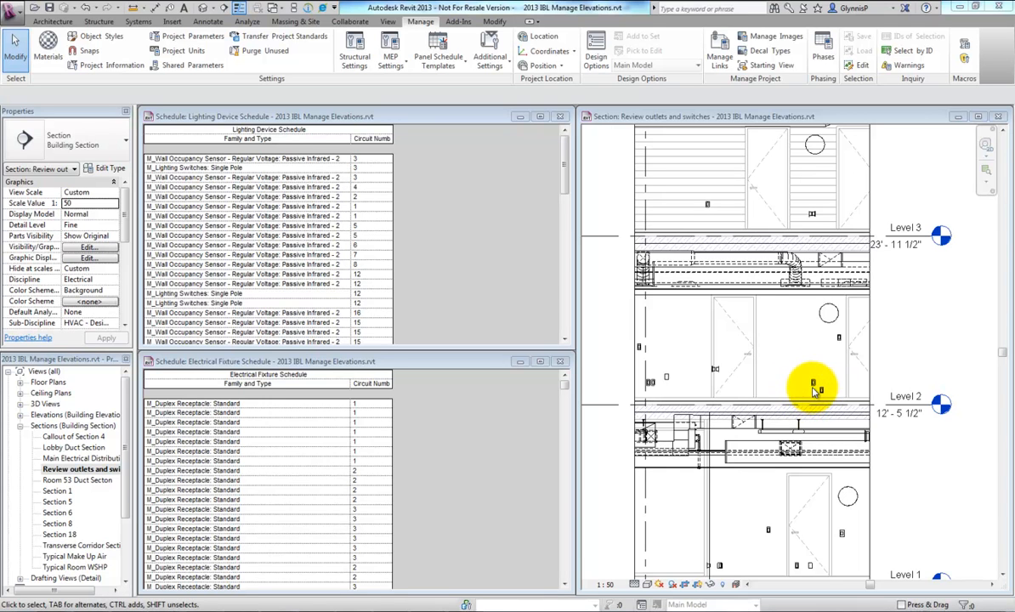
# Step: Launch the Ideate BIMLink add-in from the Add-Ins ribbon
pyautogui.click(459, 20)
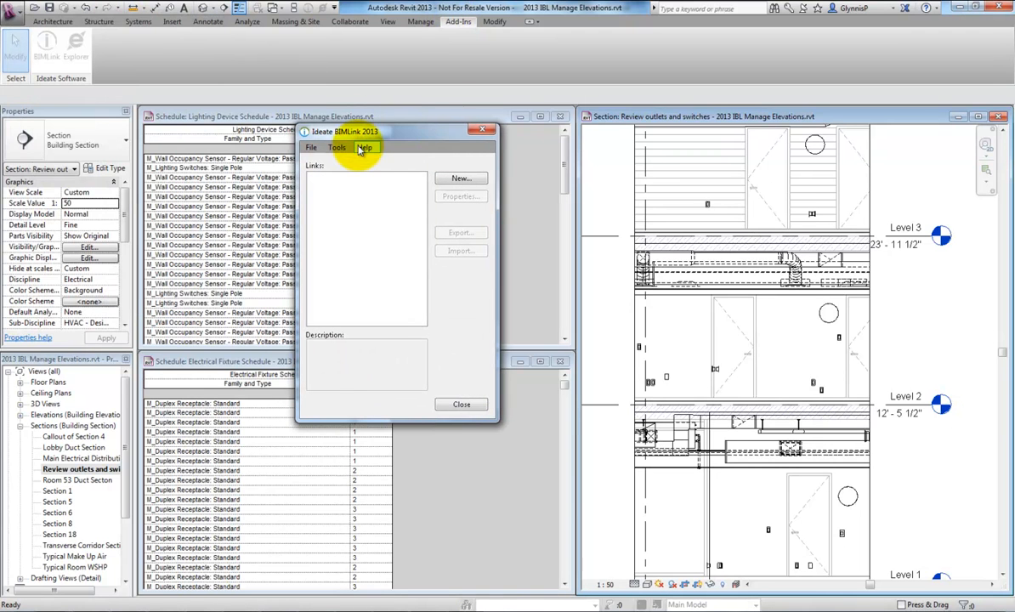
# Step: Load the sample links from BIMLink Help and view the Devices link's properties
pyautogui.click(364, 146)
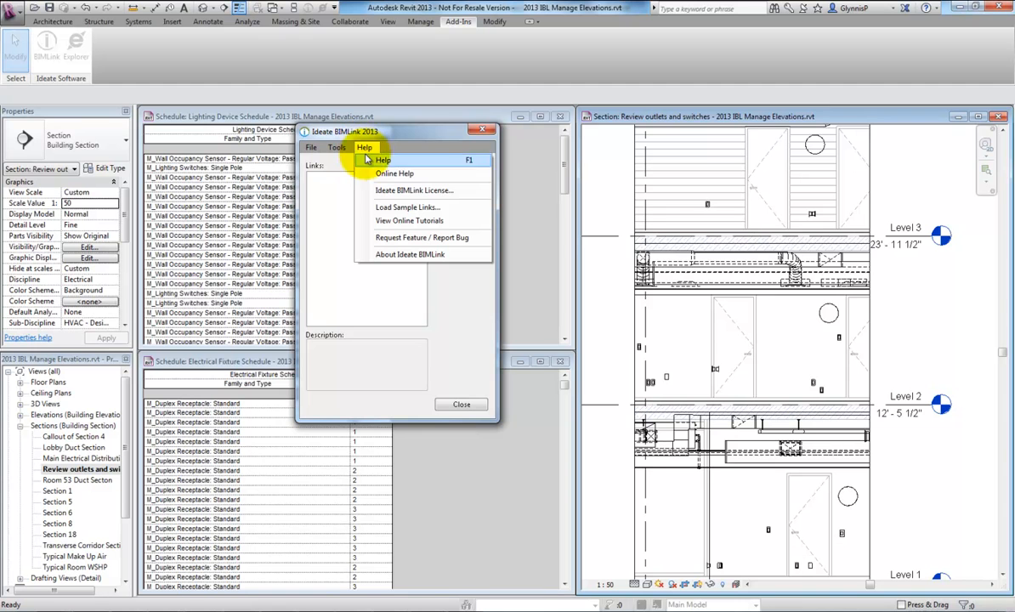
pyautogui.click(408, 207)
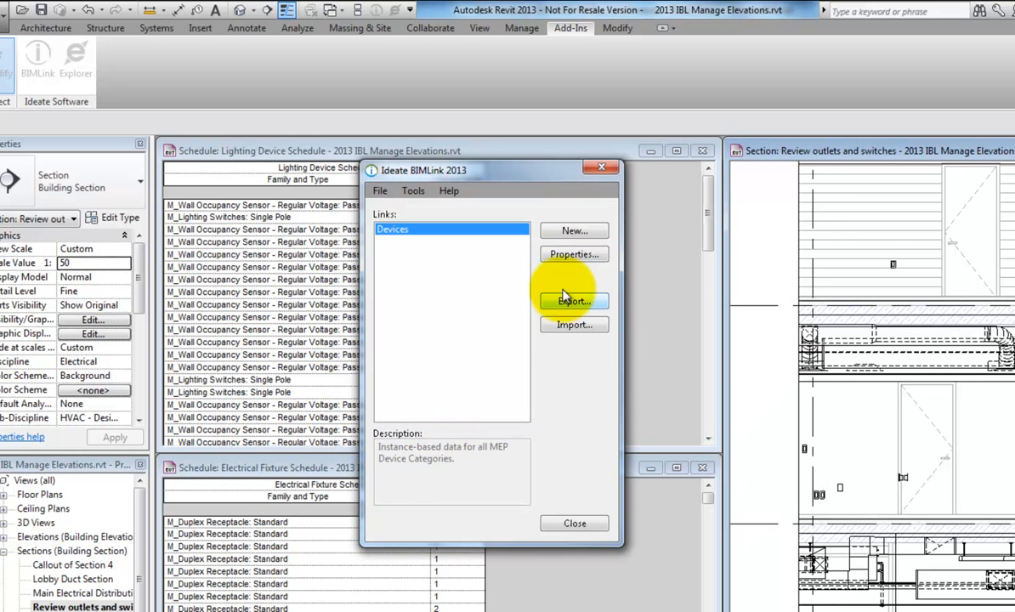
pyautogui.click(572, 255)
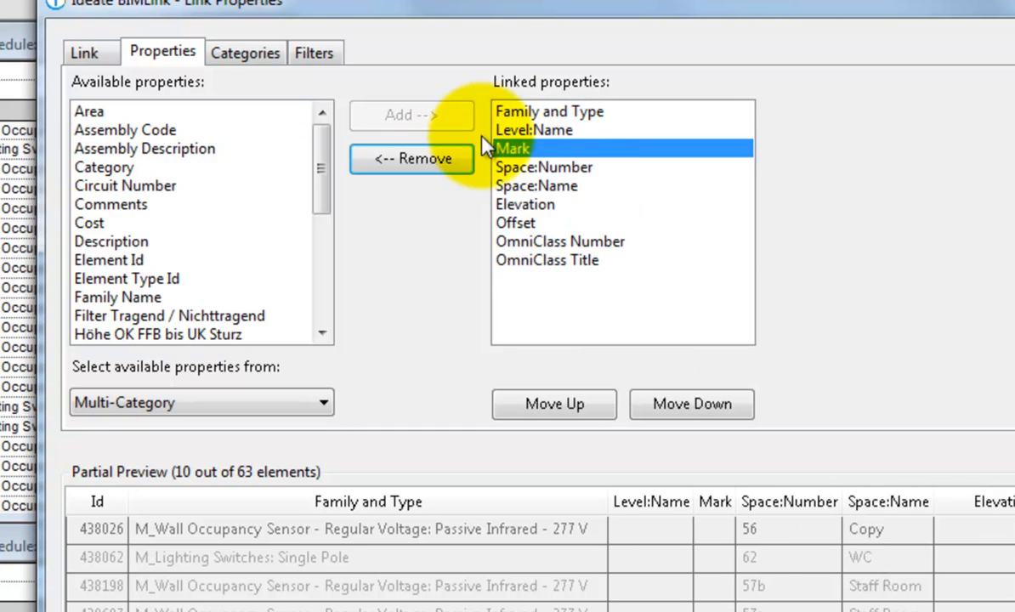
# Step: Remove Level:Name and the OmniClass fields from the Devices linked properties
pyautogui.click(409, 158)
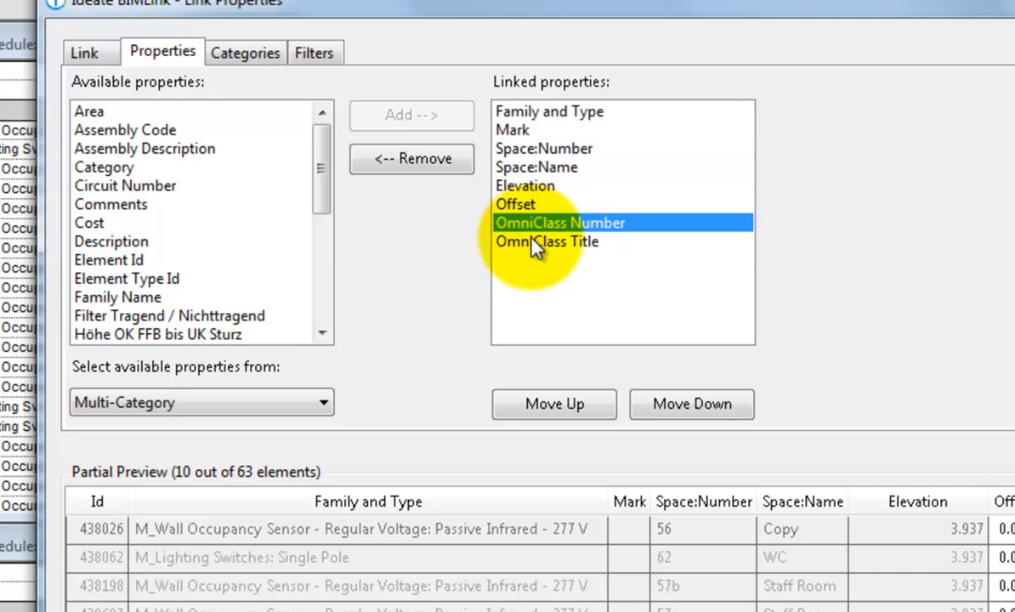
pyautogui.click(412, 160)
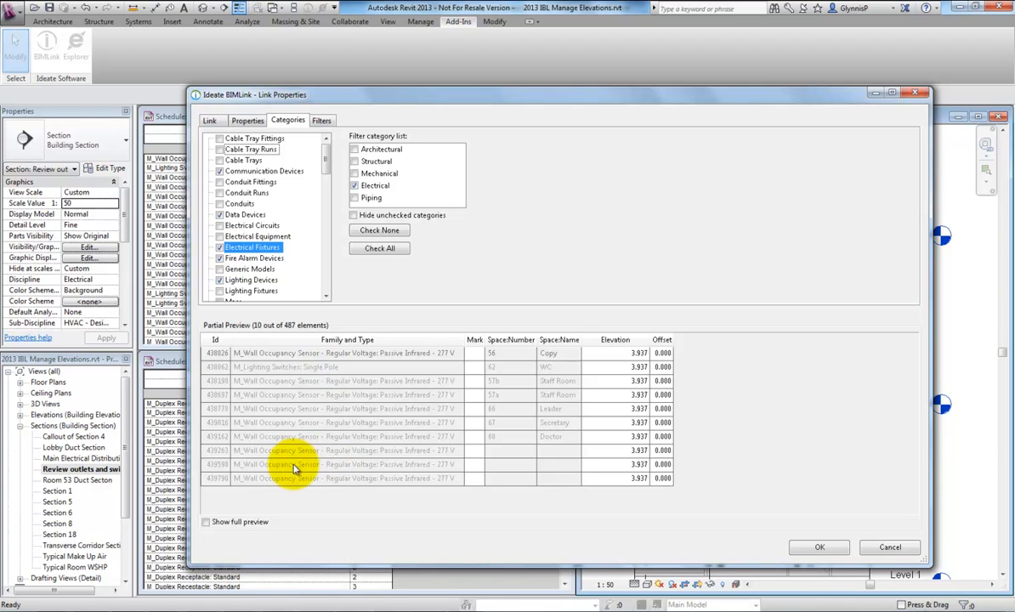
# Step: Show the full preview of all 487 linked elements and move to the Filters settings
pyautogui.click(206, 522)
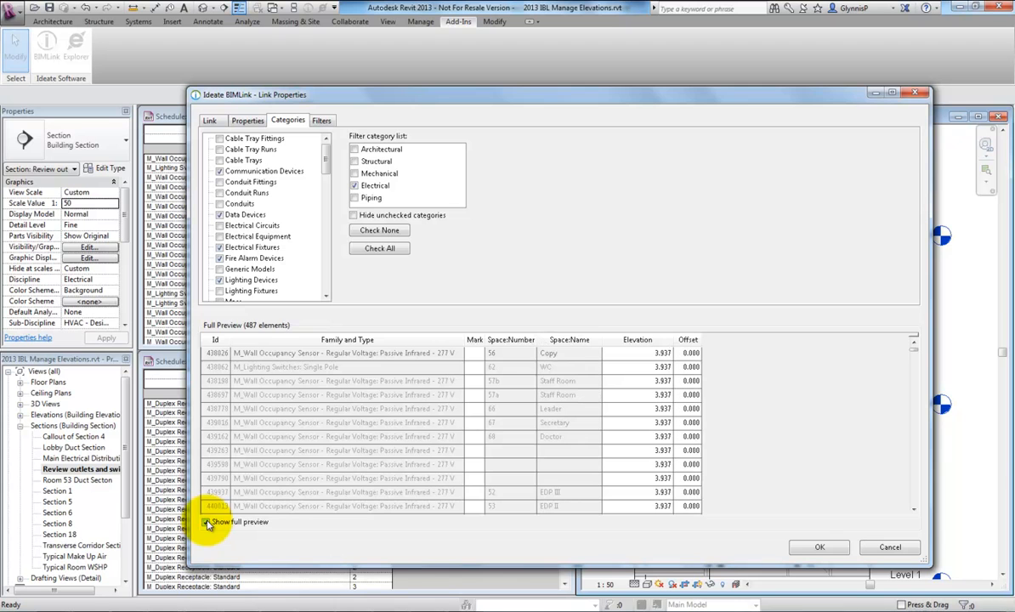
pyautogui.click(207, 522)
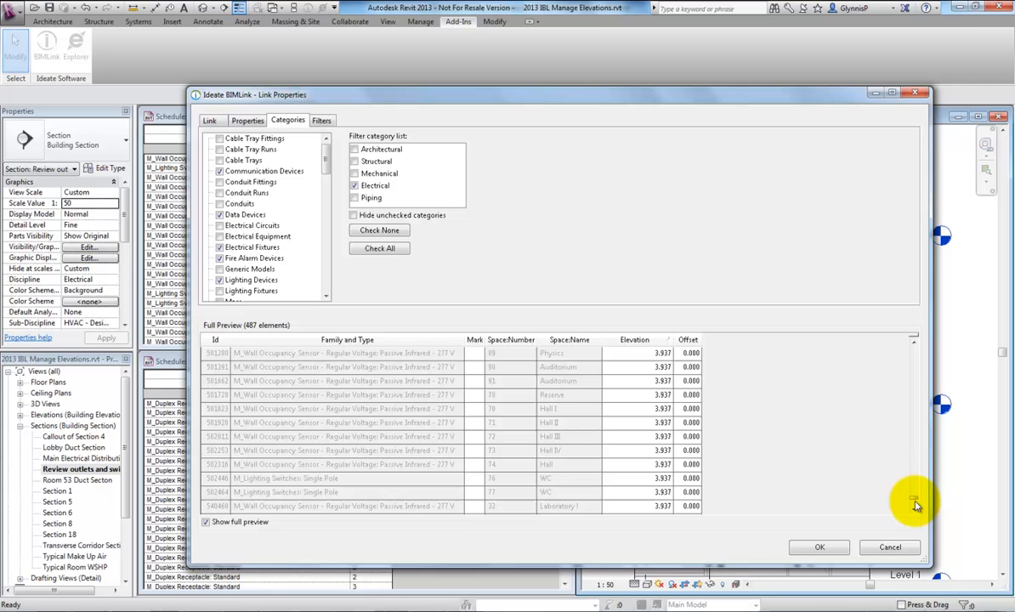
pyautogui.scroll(-3)
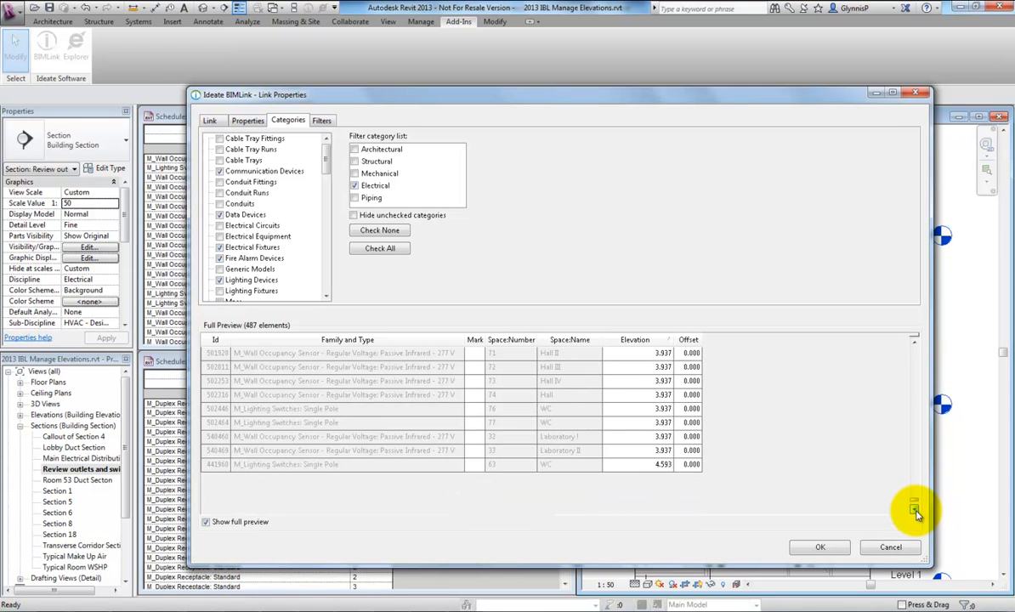
pyautogui.click(321, 119)
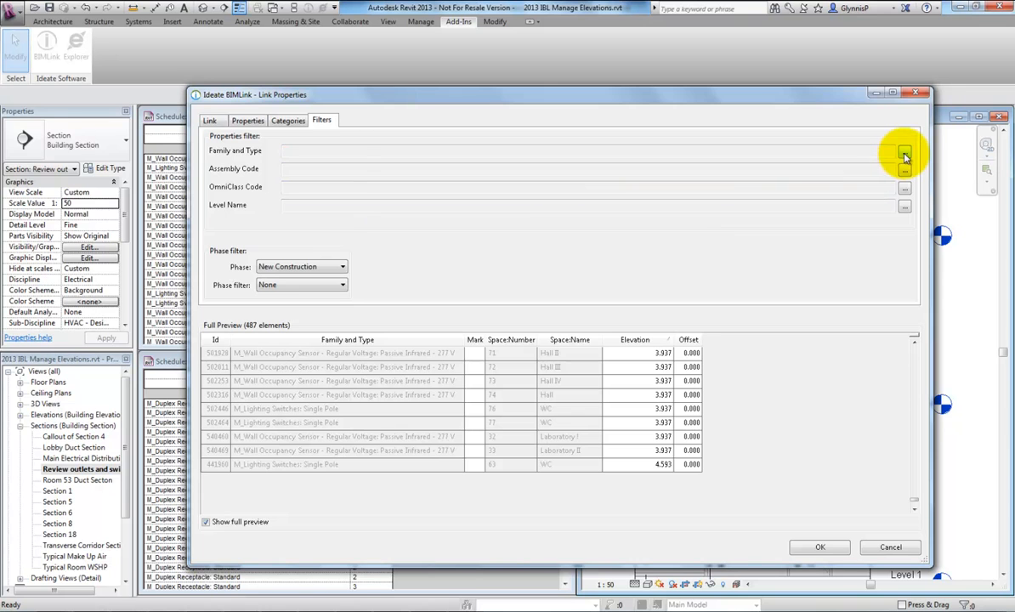
# Step: Filter Family and Type to names containing 'sensor' and accept the link properties
pyautogui.click(904, 153)
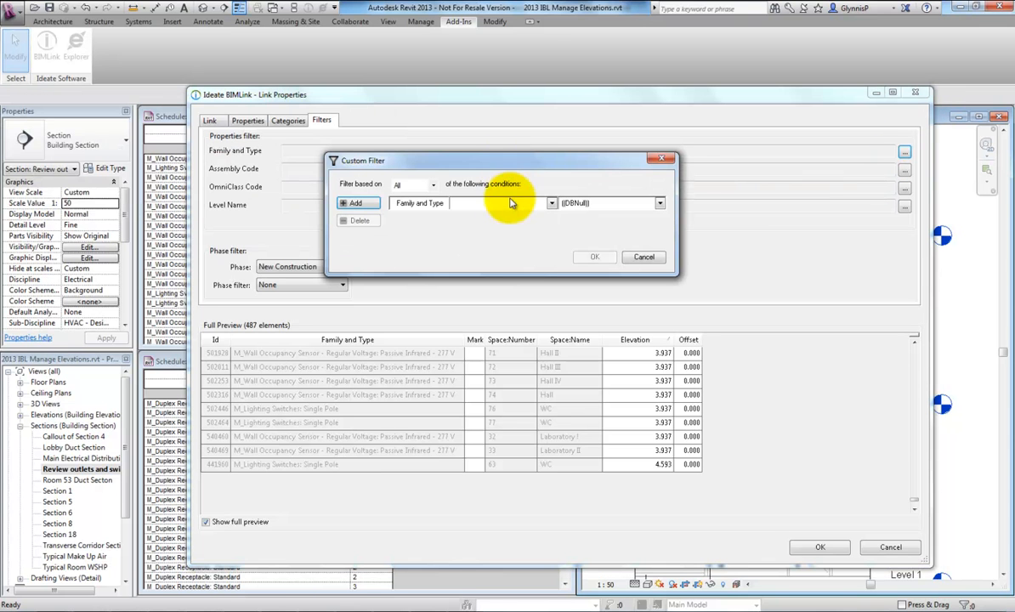
pyautogui.click(551, 202)
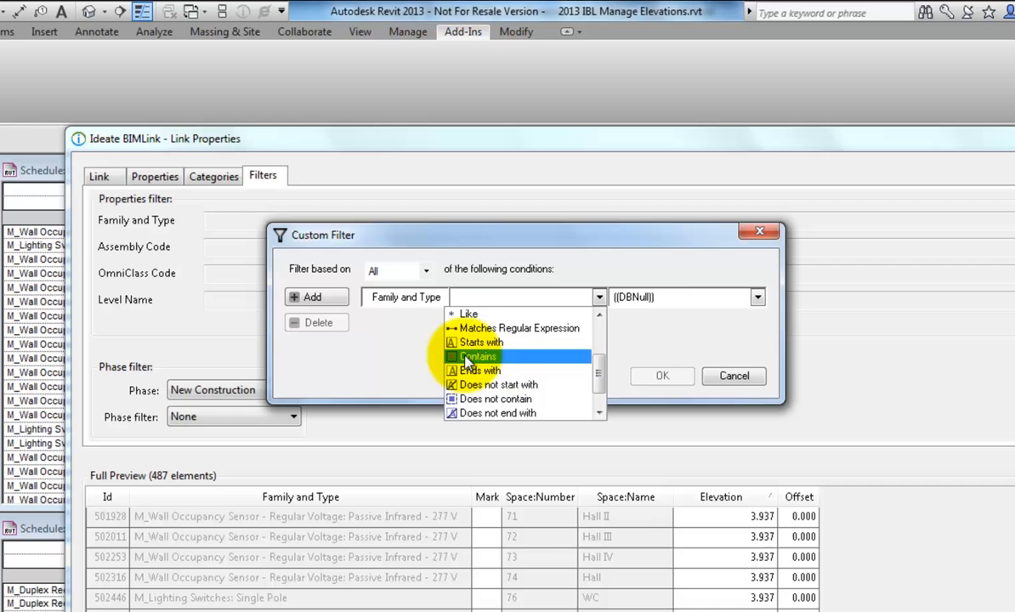
pyautogui.click(479, 357)
pyautogui.write('sensor')
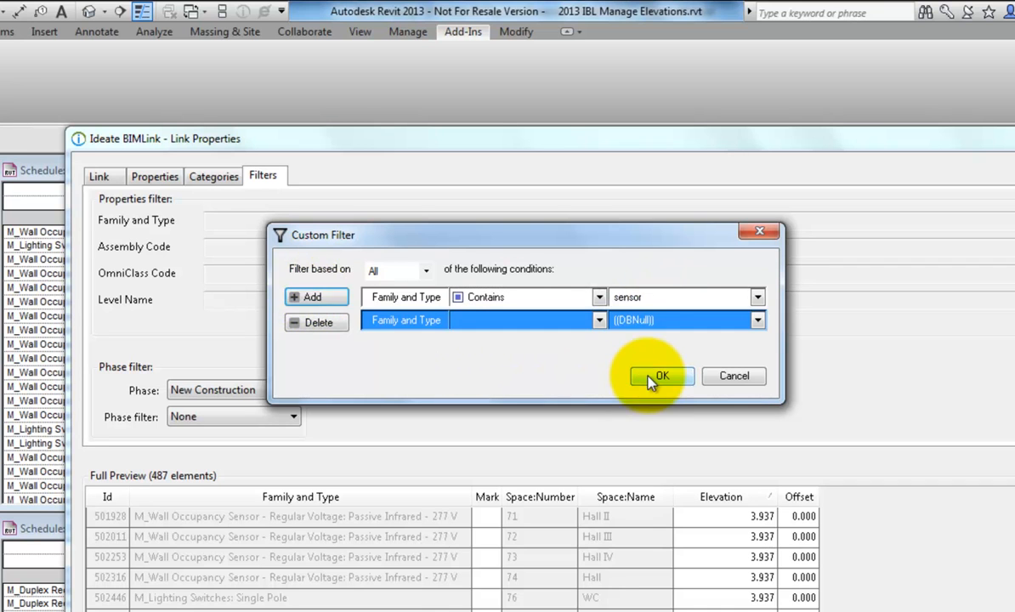
pyautogui.click(662, 375)
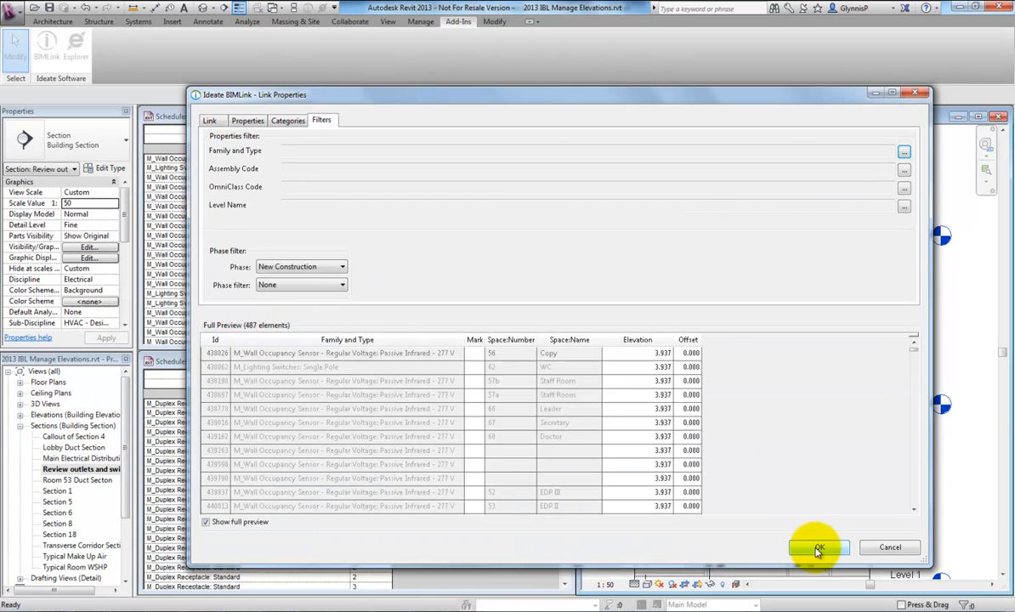
pyautogui.click(816, 547)
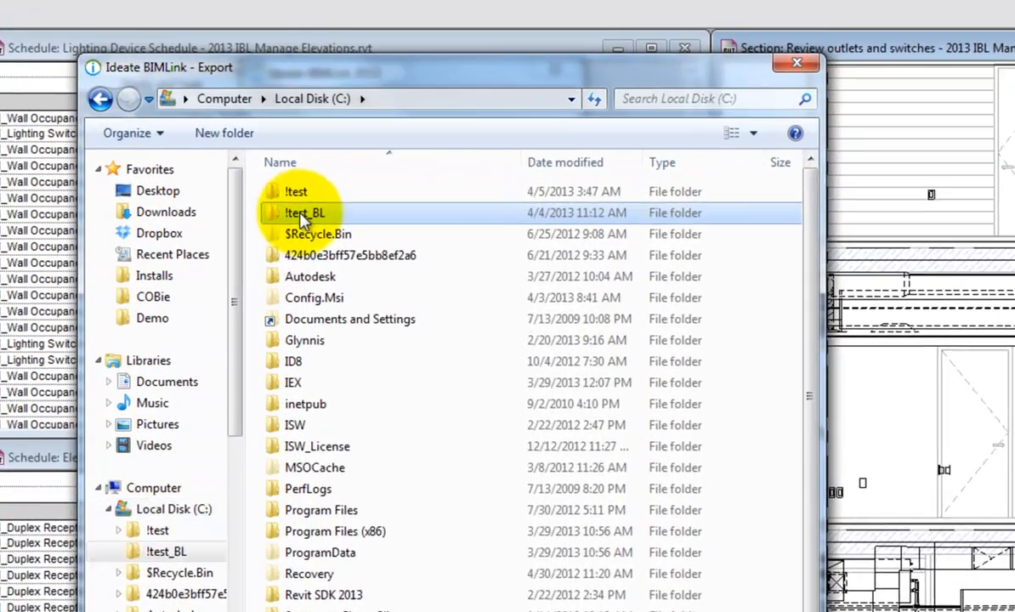
# Step: Choose the !test_BL folder on Local Disk (C:) as the export destination
pyautogui.doubleClick(304, 212)
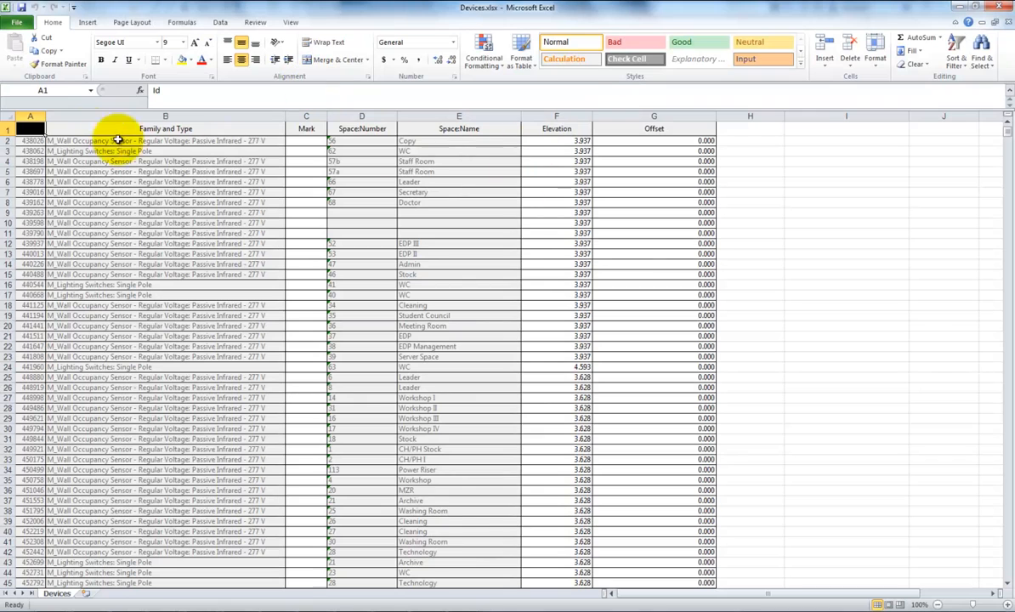
# Step: Sort the device rows by Elevation, smallest to largest
pyautogui.click(219, 22)
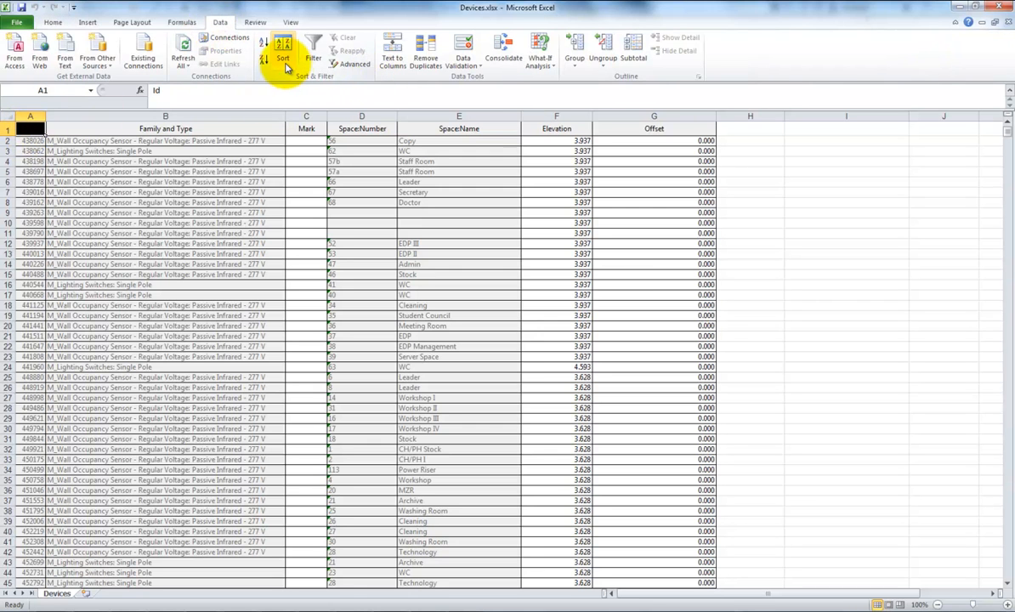
pyautogui.click(482, 325)
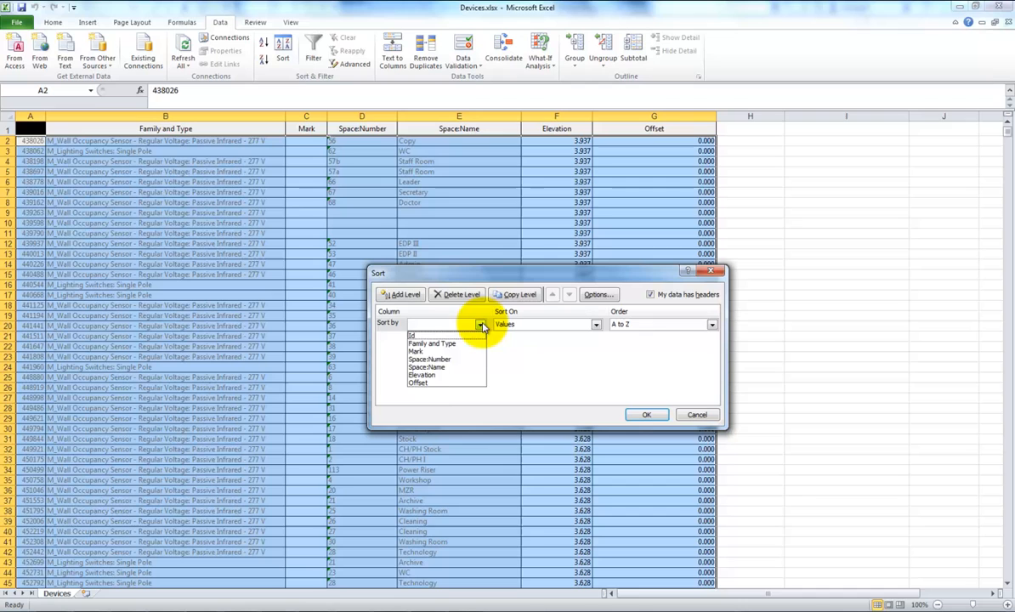
pyautogui.click(423, 374)
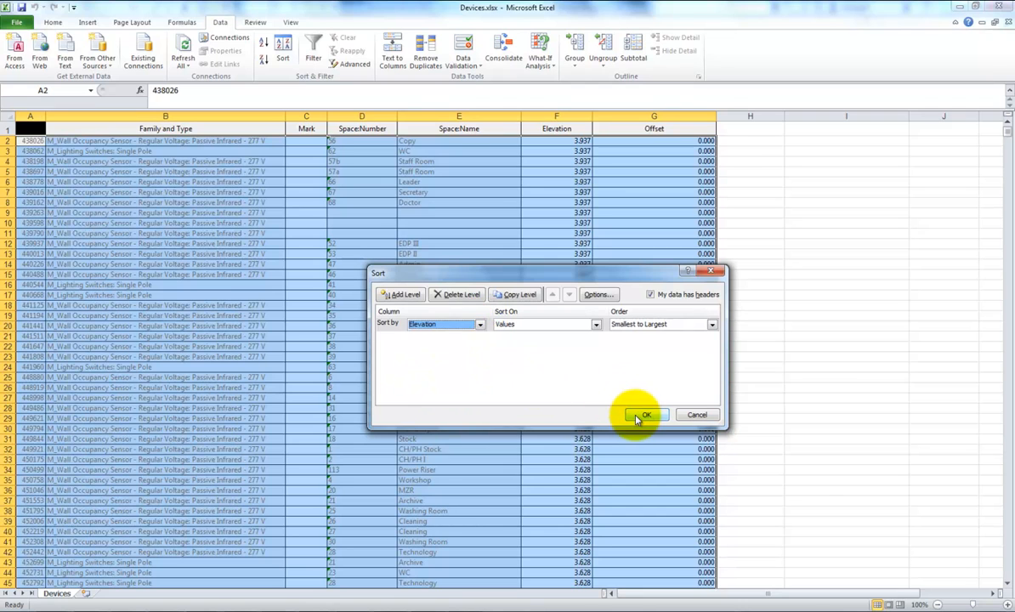
pyautogui.click(643, 414)
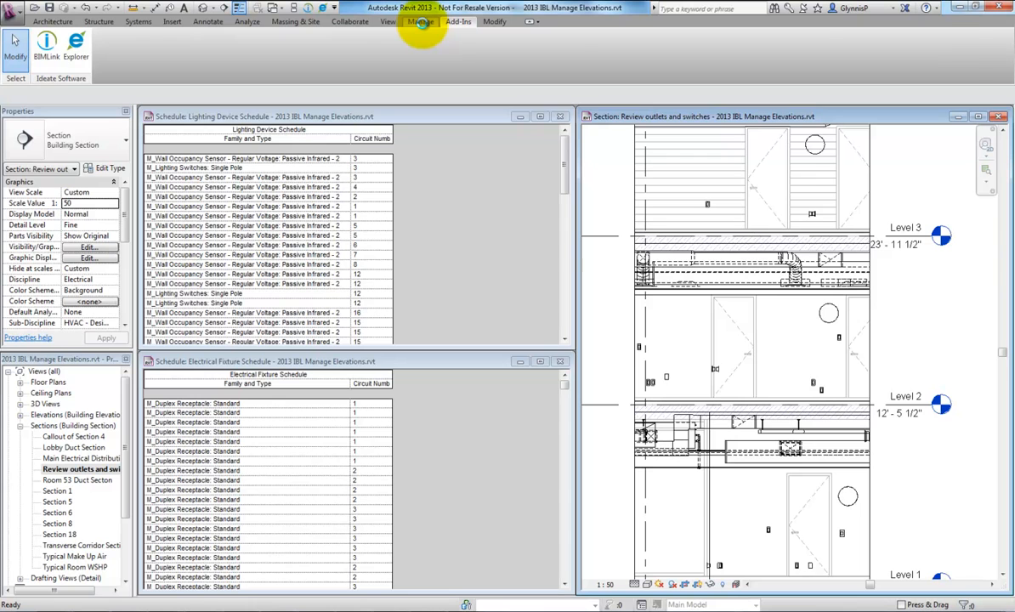
# Step: Select the negative-elevation duplex receptacle by ID and show it, searching closed views
pyautogui.click(904, 51)
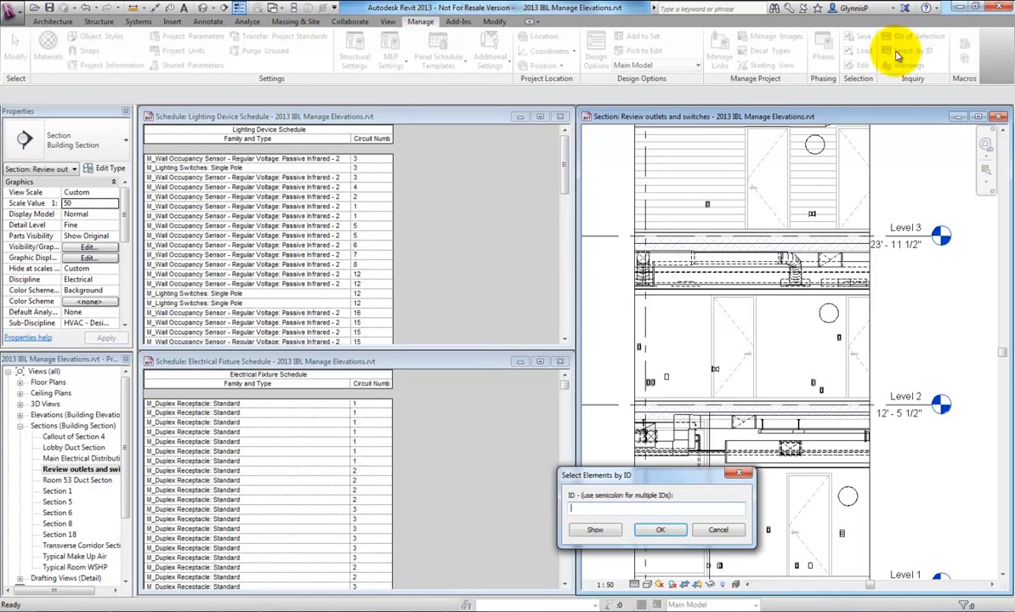
pyautogui.click(595, 531)
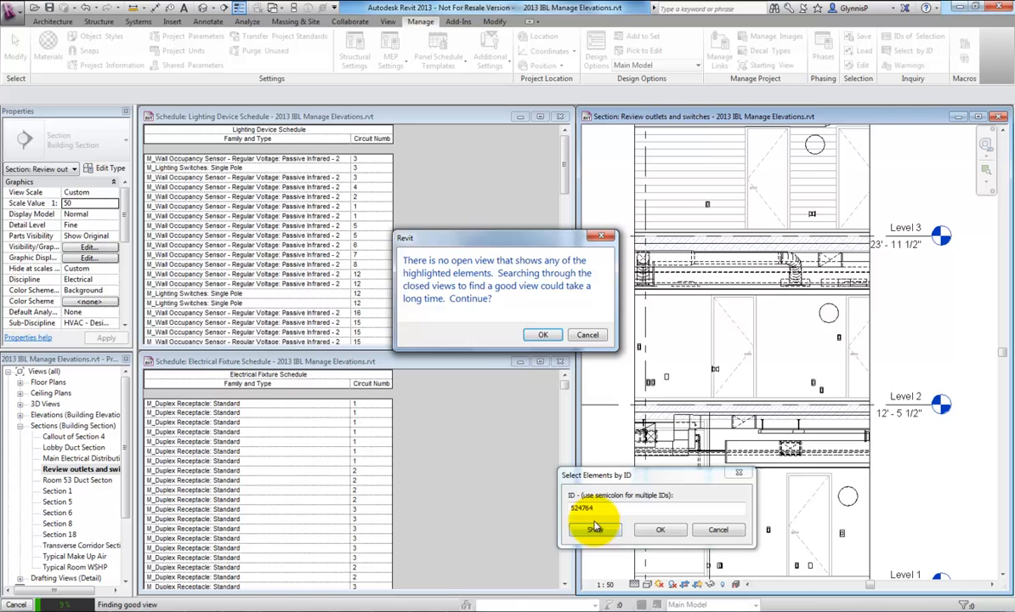
pyautogui.click(543, 333)
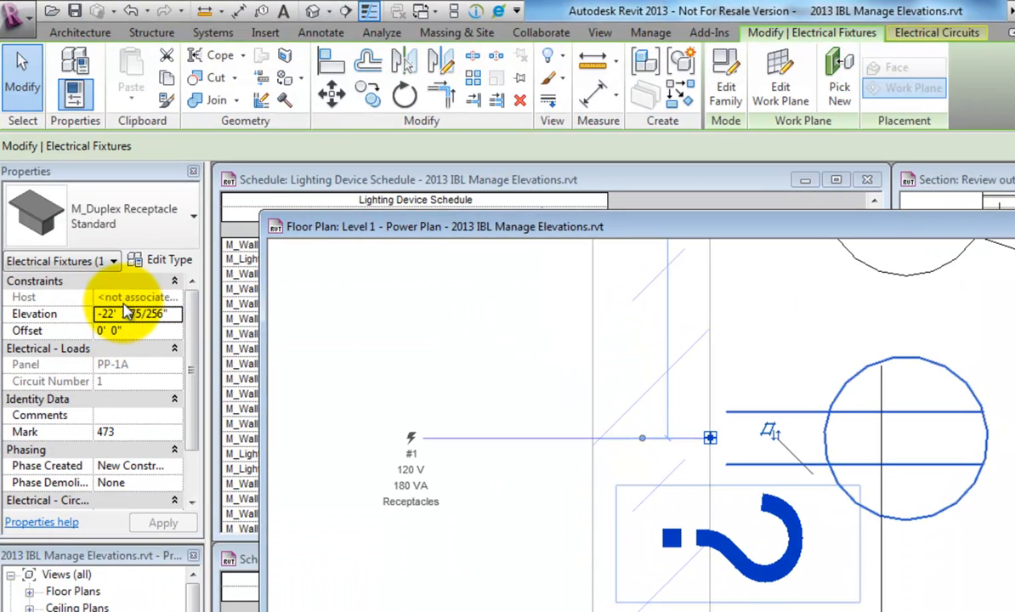
pyautogui.scroll(-3)
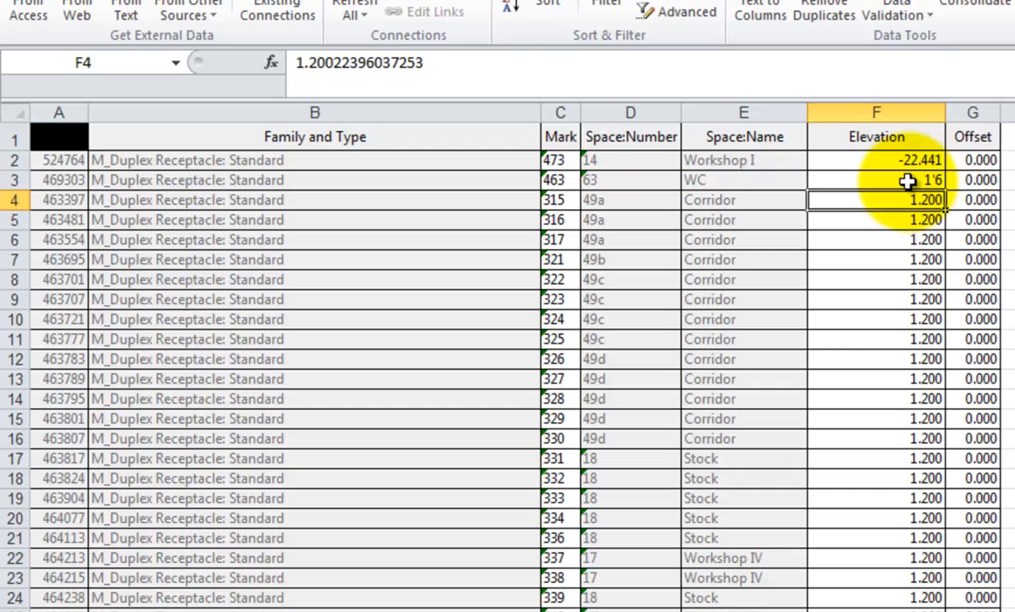
# Step: Give the occupancy sensor rows a 3'6 elevation and close the workbook
pyautogui.scroll(-3)
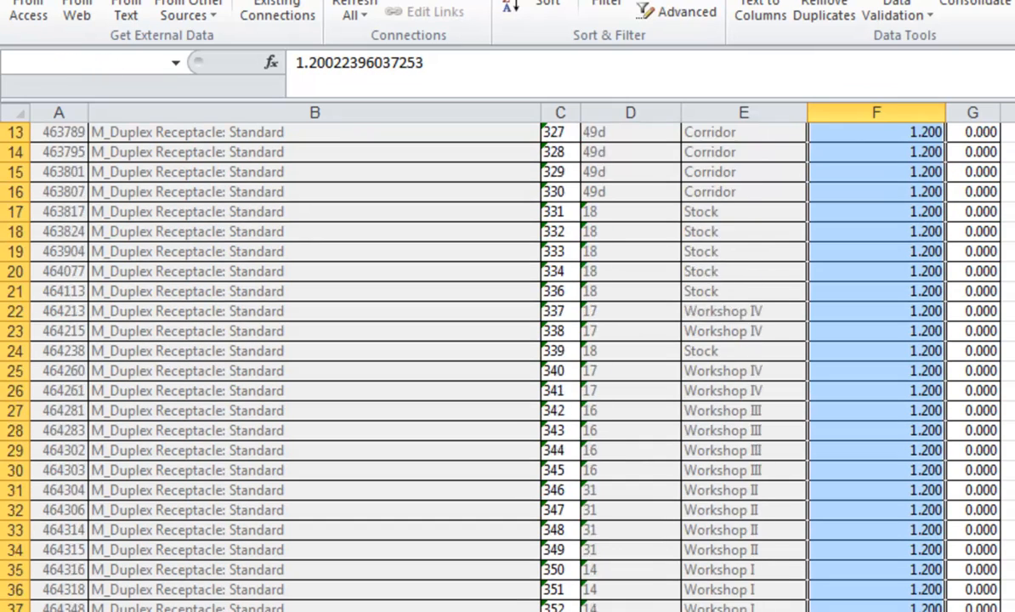
pyautogui.scroll(-3)
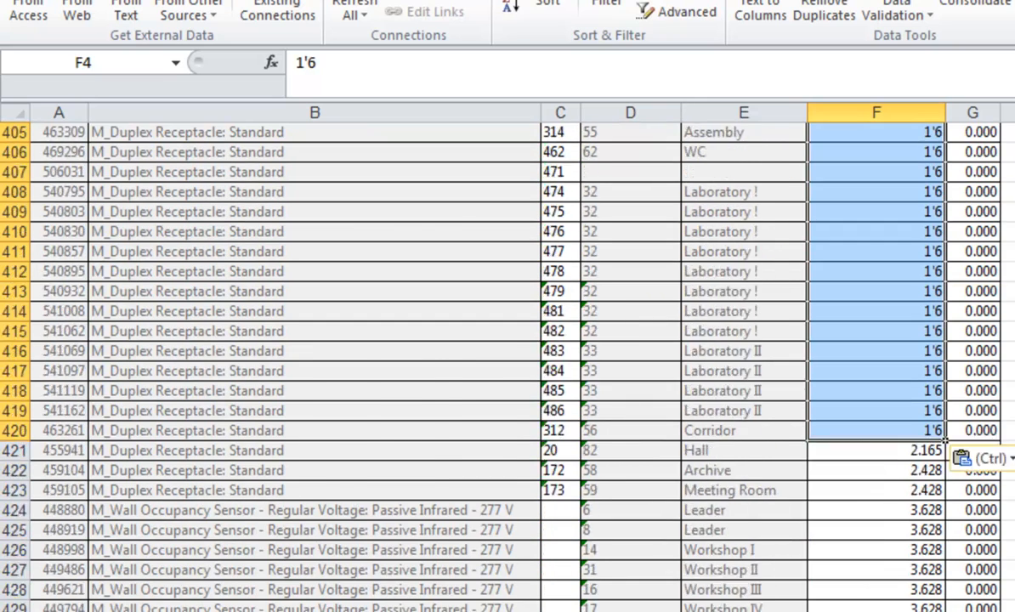
pyautogui.scroll(-3)
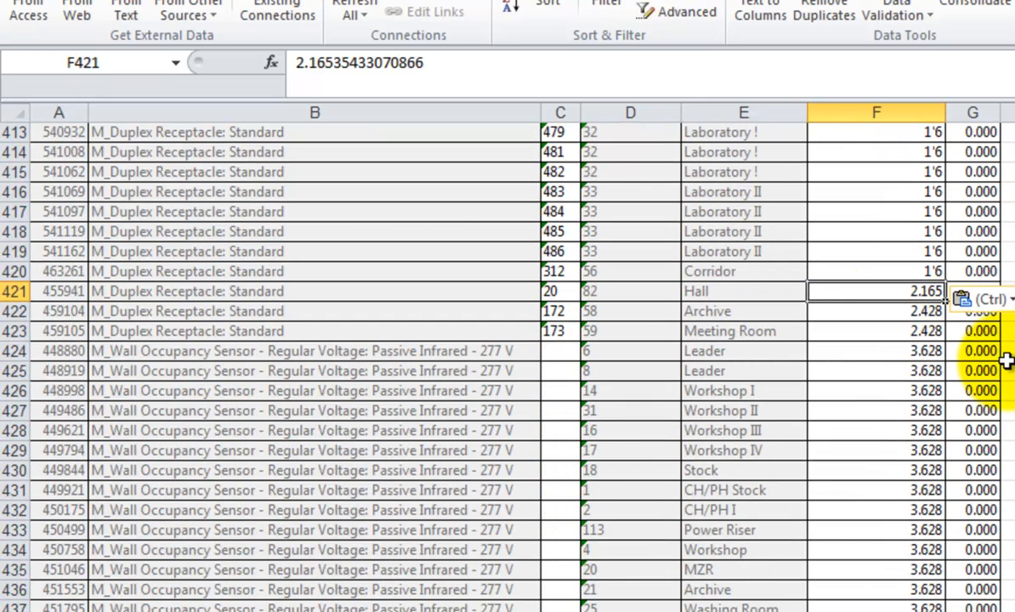
pyautogui.write("3'6")
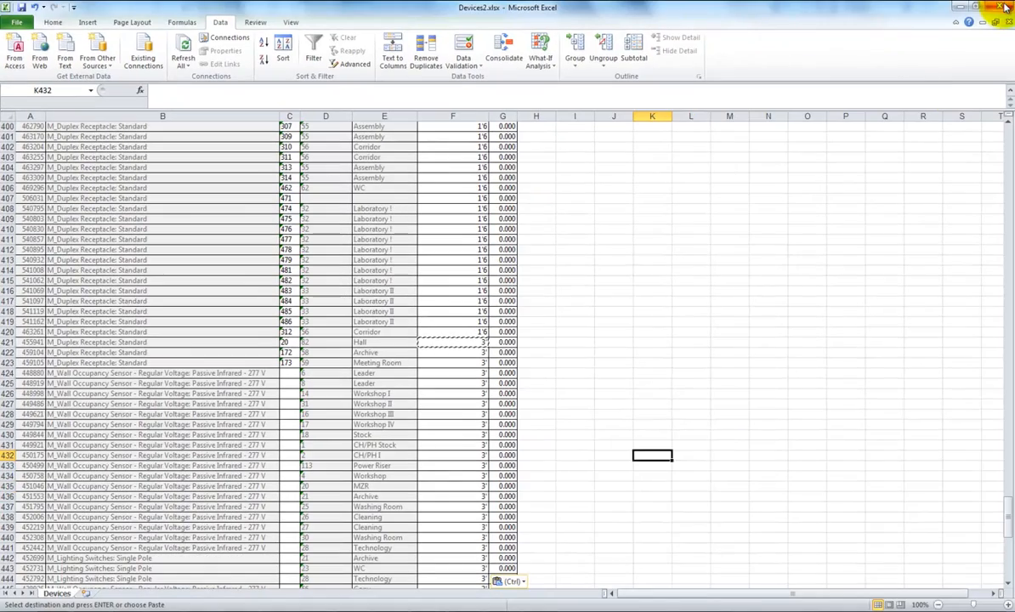
pyautogui.click(1004, 7)
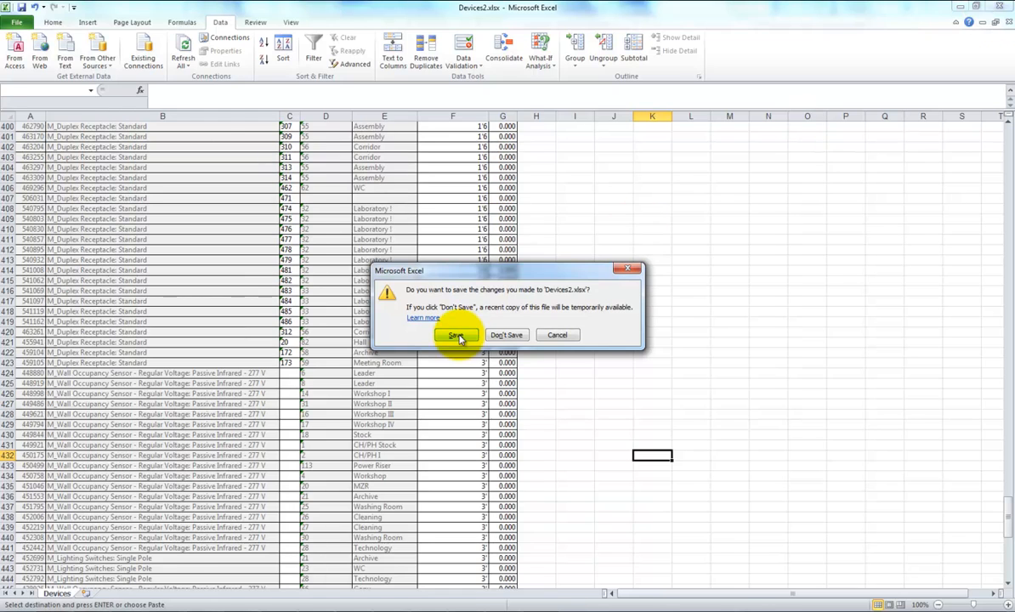
# Step: Save the workbook, import Devices.xlsx into BIMLink and bring up the import preview
pyautogui.click(457, 333)
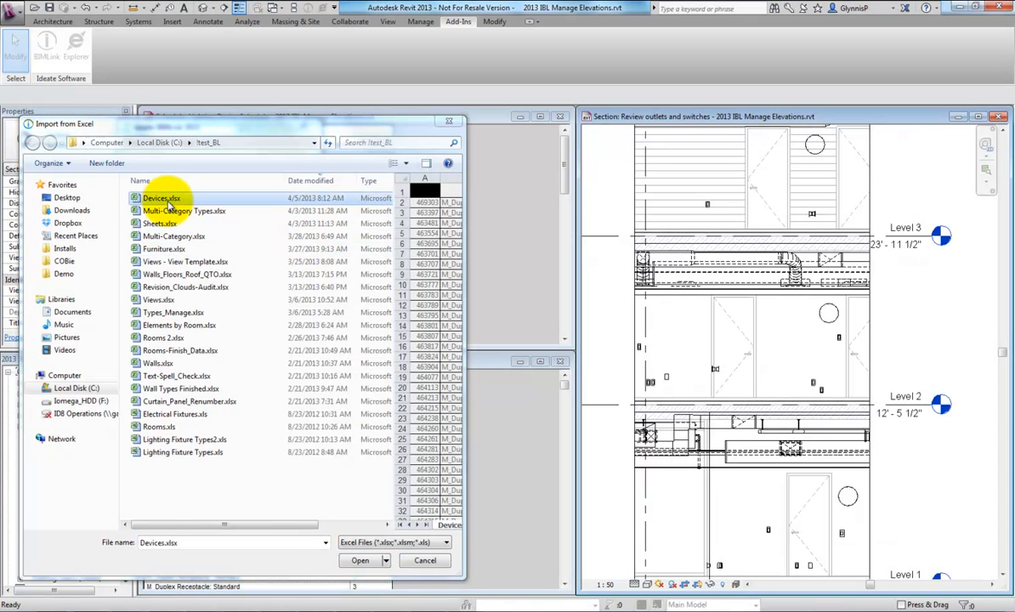
pyautogui.click(361, 561)
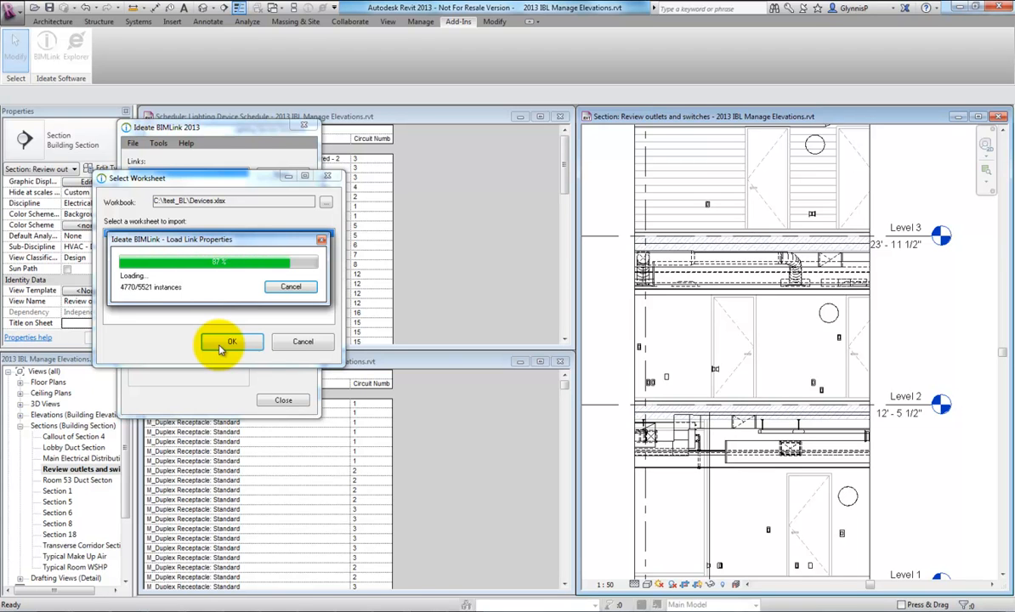
pyautogui.click(231, 340)
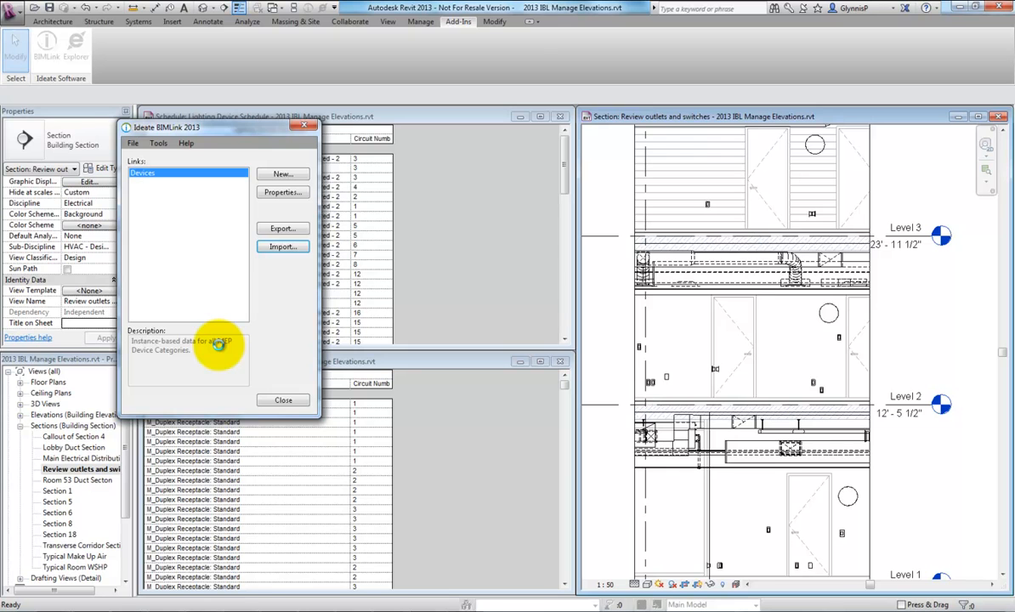
pyautogui.click(282, 247)
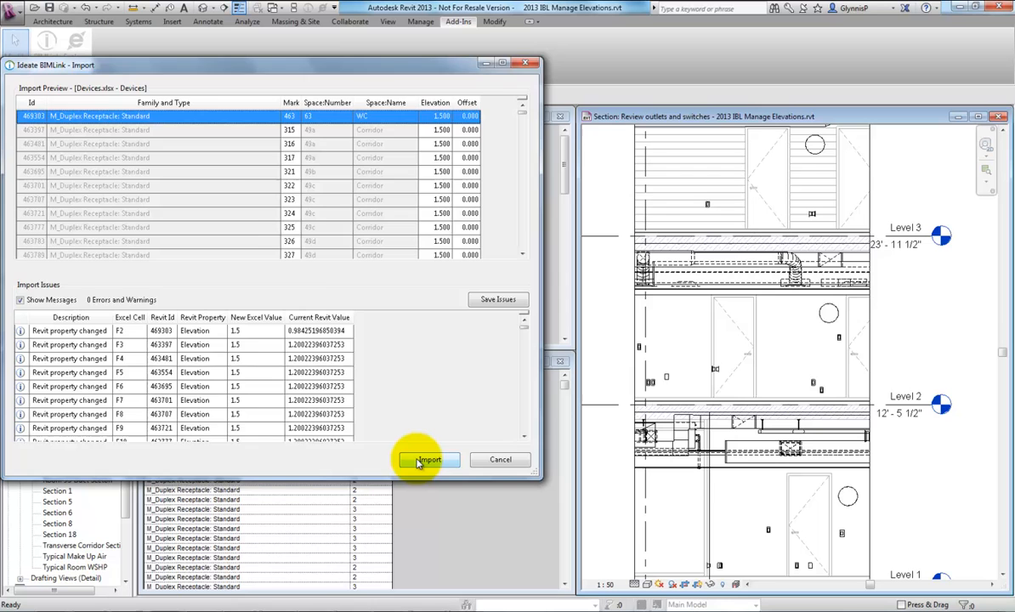
# Step: Import the edited elevations into the model and close the Ideate BIMLink window
pyautogui.click(428, 458)
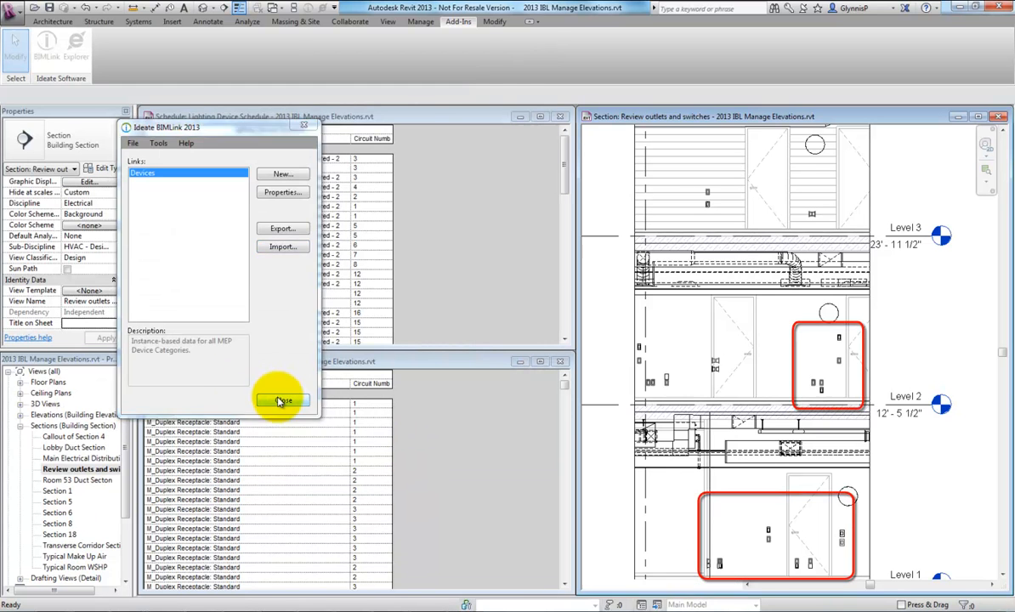
pyautogui.click(282, 401)
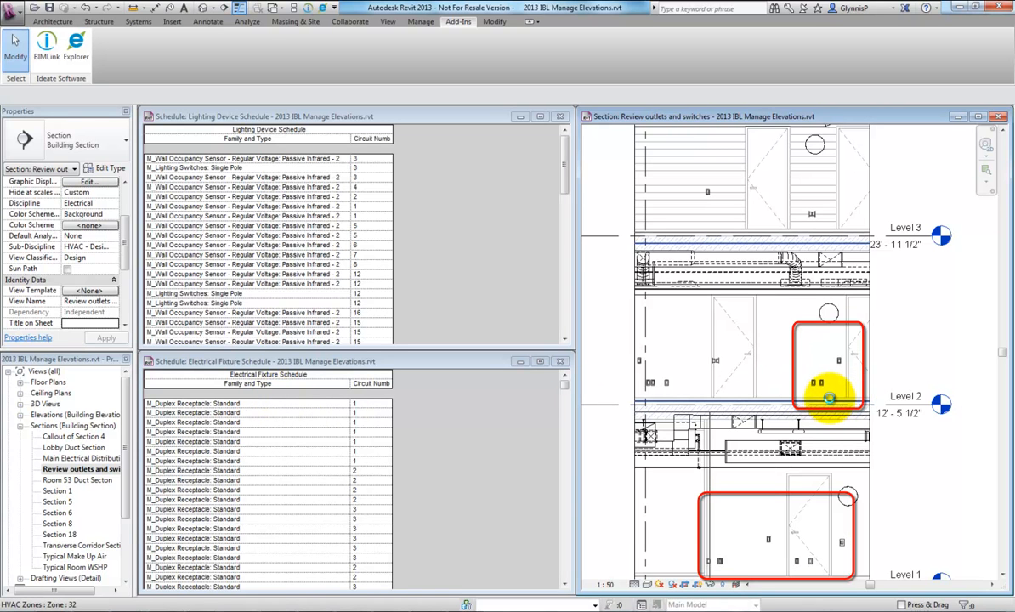
pyautogui.moveTo(830, 401)
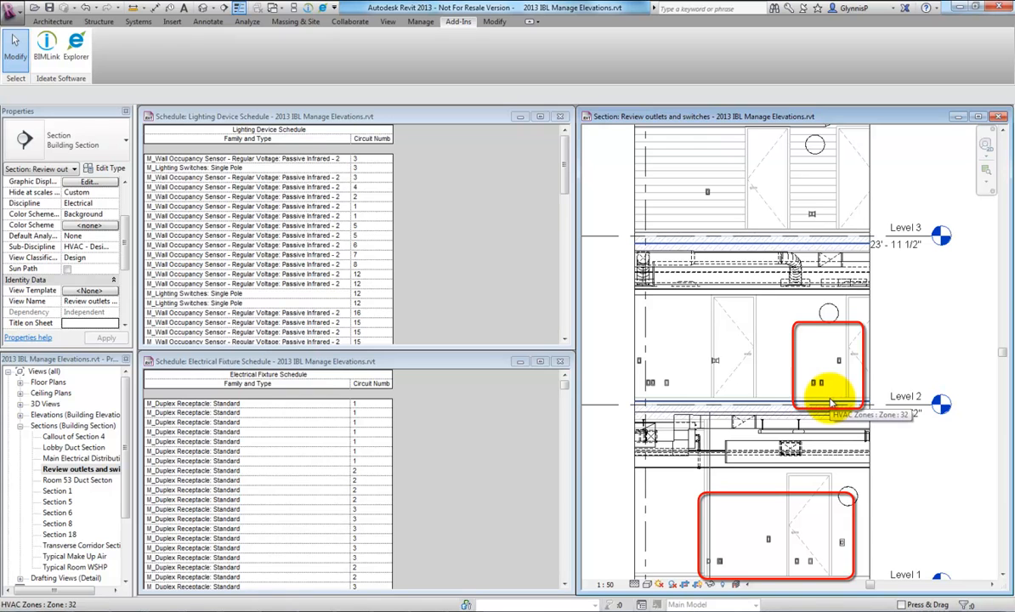